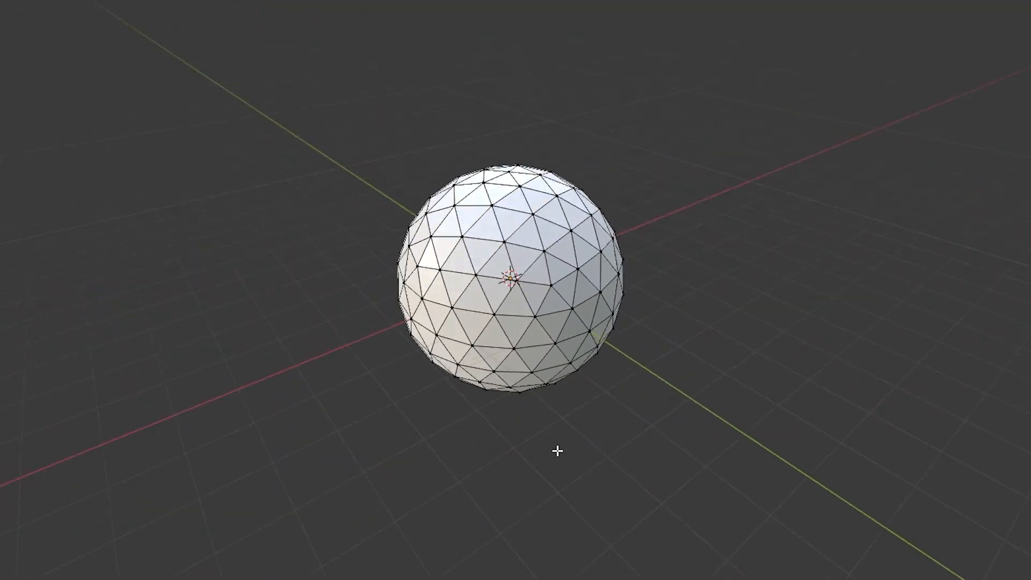
Enter the Google query 'how to make an ico sphere'
left_click_drag(561, 451, 684, 474)
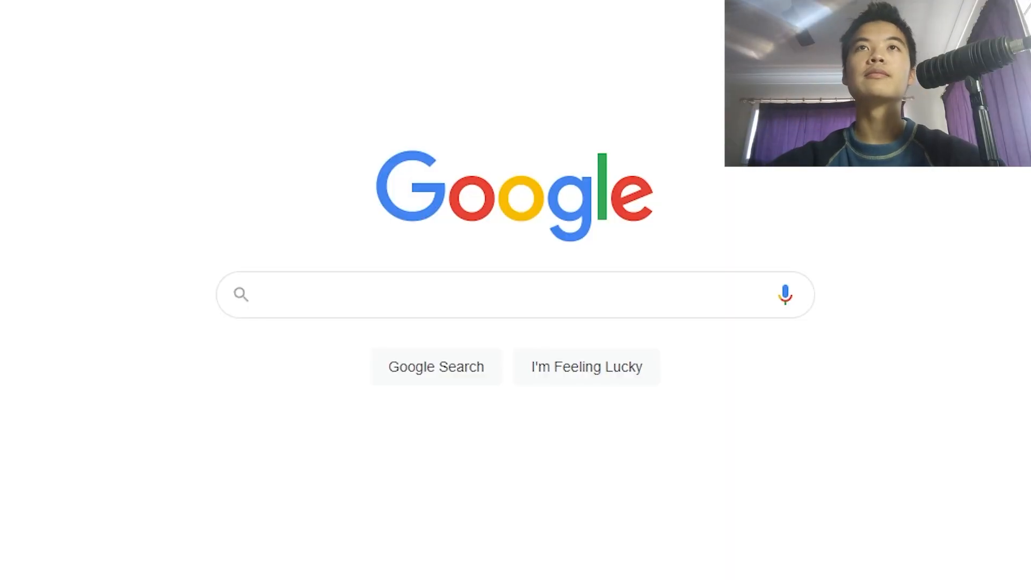
type("how to make an")
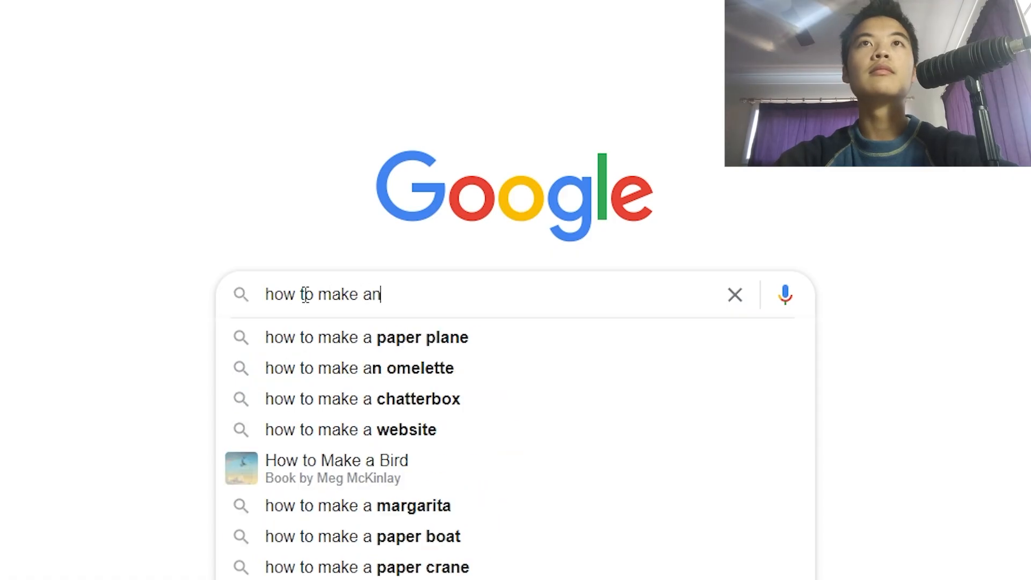
type("ico spher")
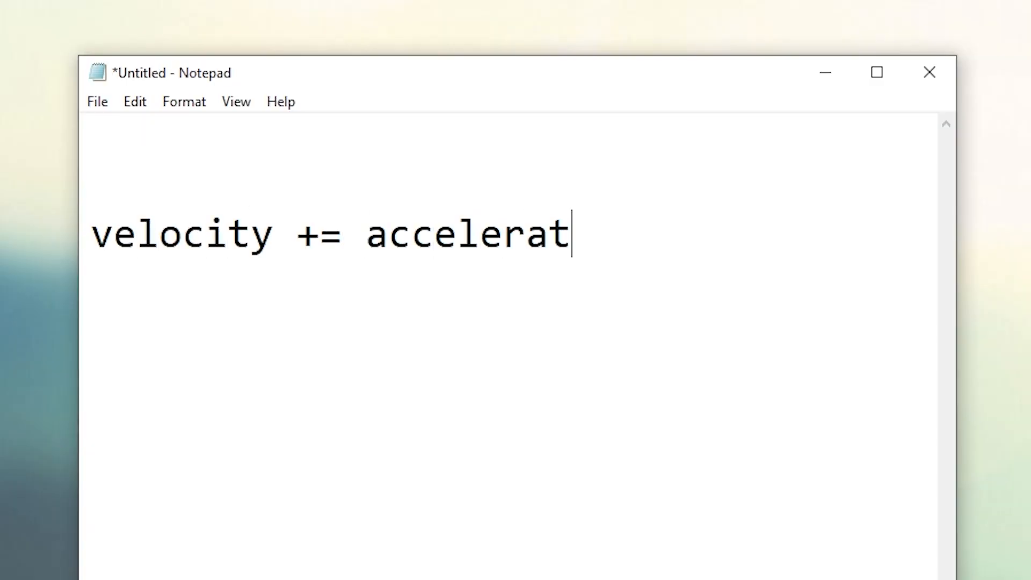
Write 'velocity += acceleration * deltaTime', 'position += velocity * deltaTime' under a '// Explicit Euler Method' comment
type("ion * deltaTime")
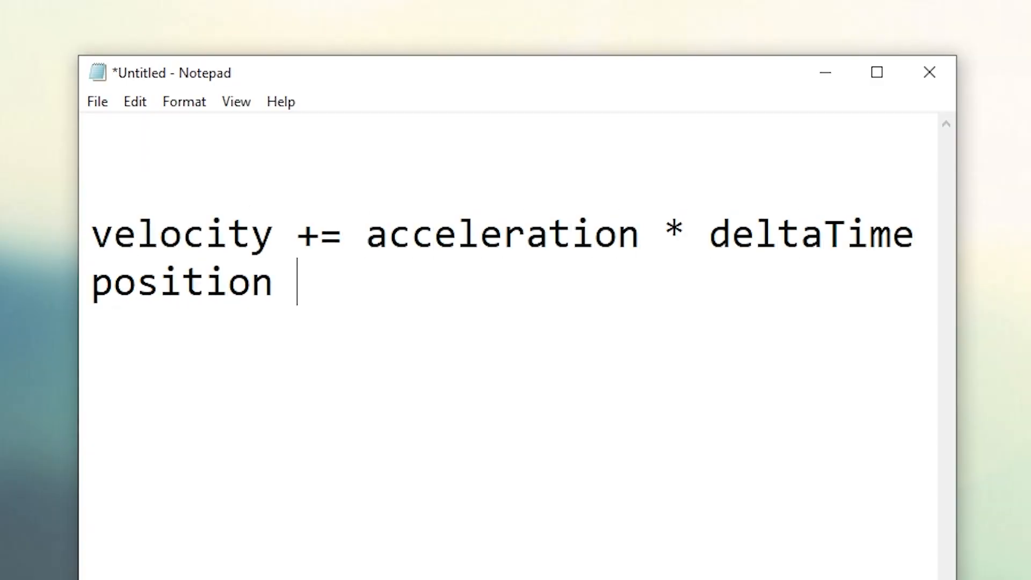
type("+= velocity * deltaTime")
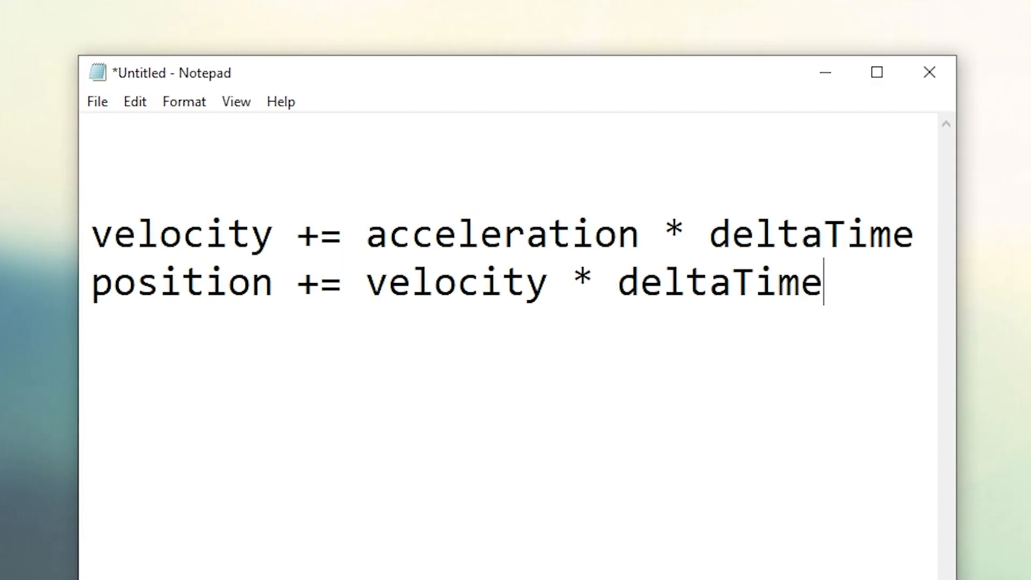
type("// Explic")
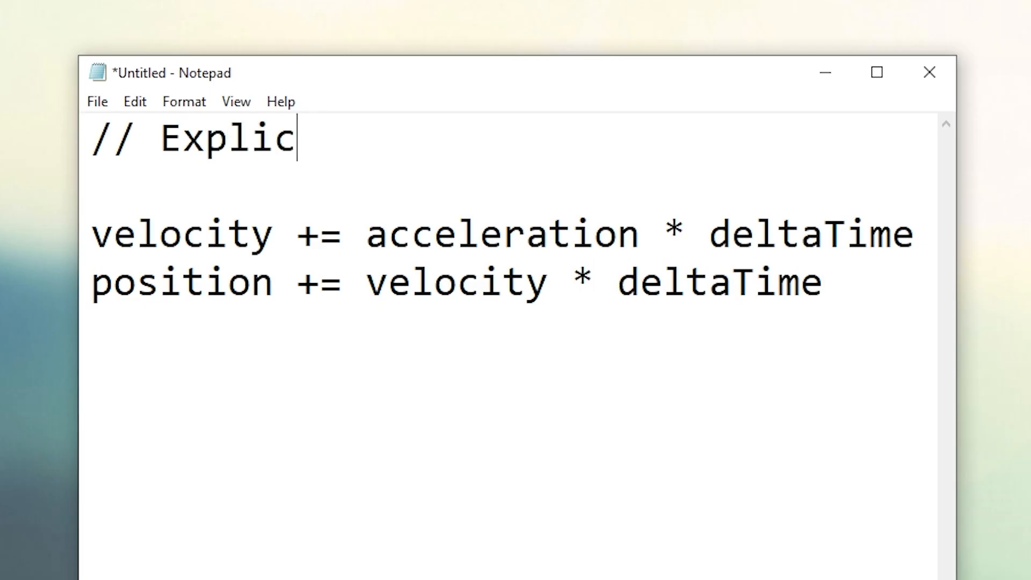
type("it Euler Method")
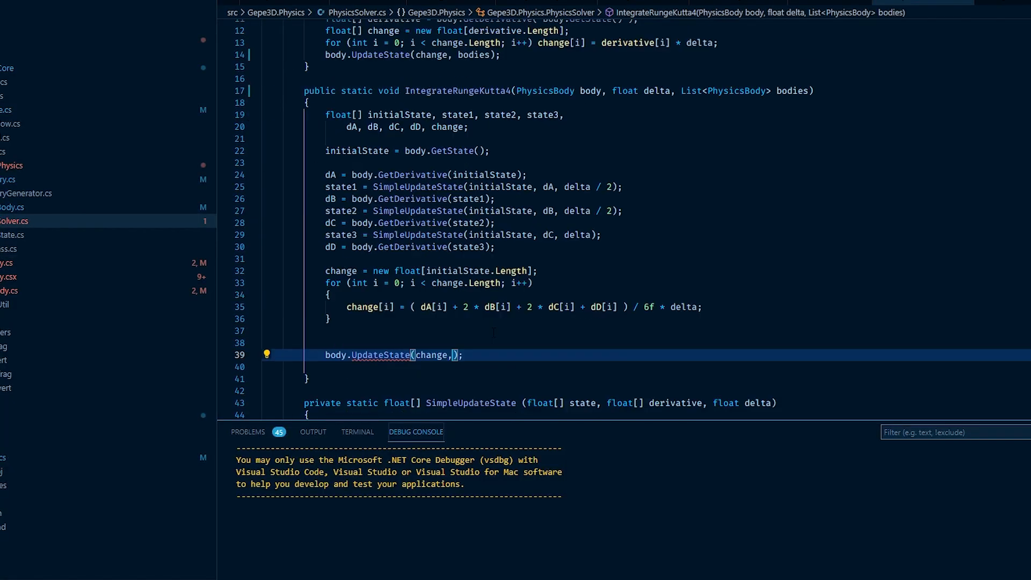
Switch the editor over to the SoftBody.cs source after finishing IntegrateRungeKutta4
left_click(16, 207)
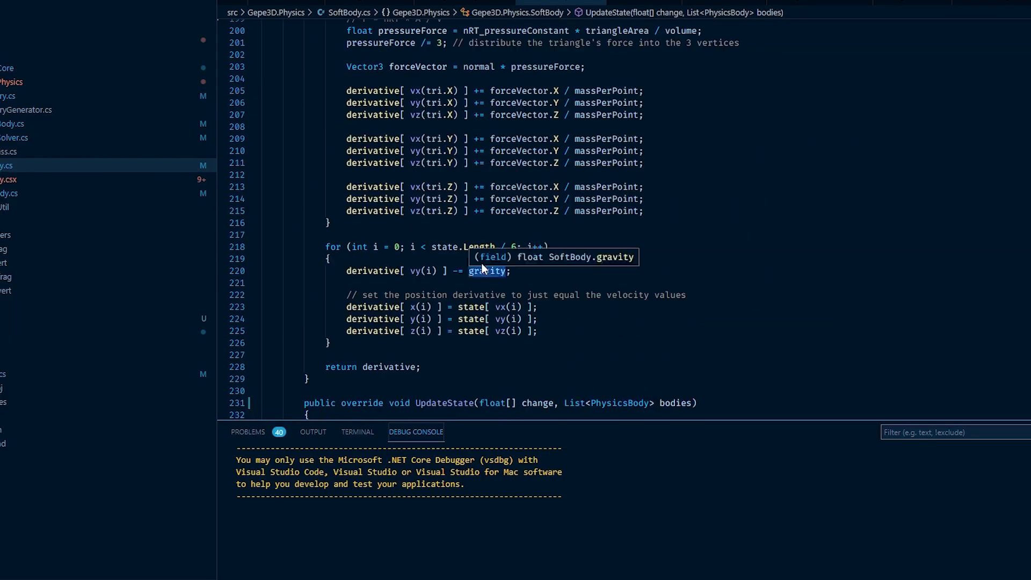
Scroll through SoftBody.cs to review GetDerivative, GenSpringID and GetVolume
scroll("down", 3)
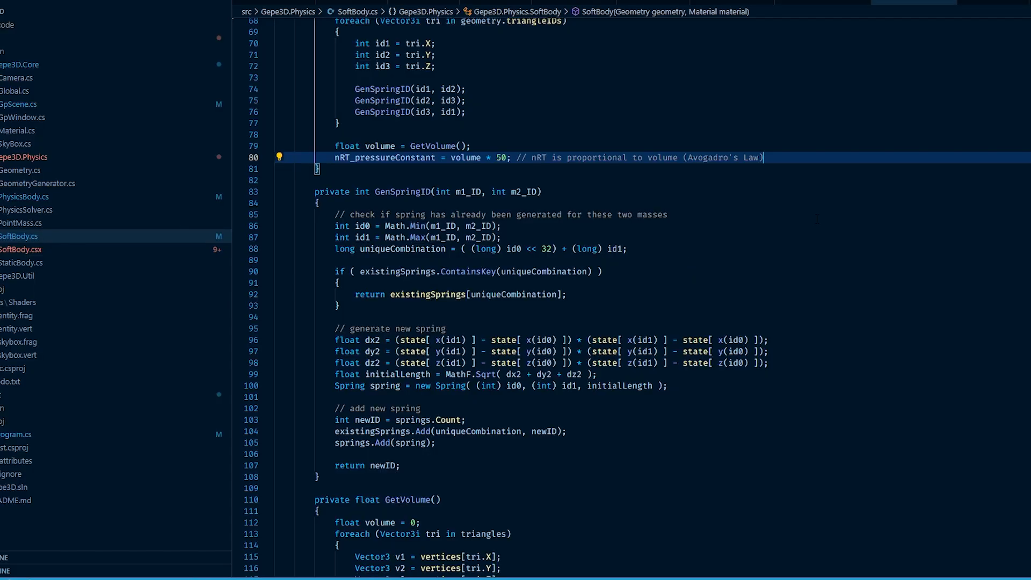
scroll("down", 3)
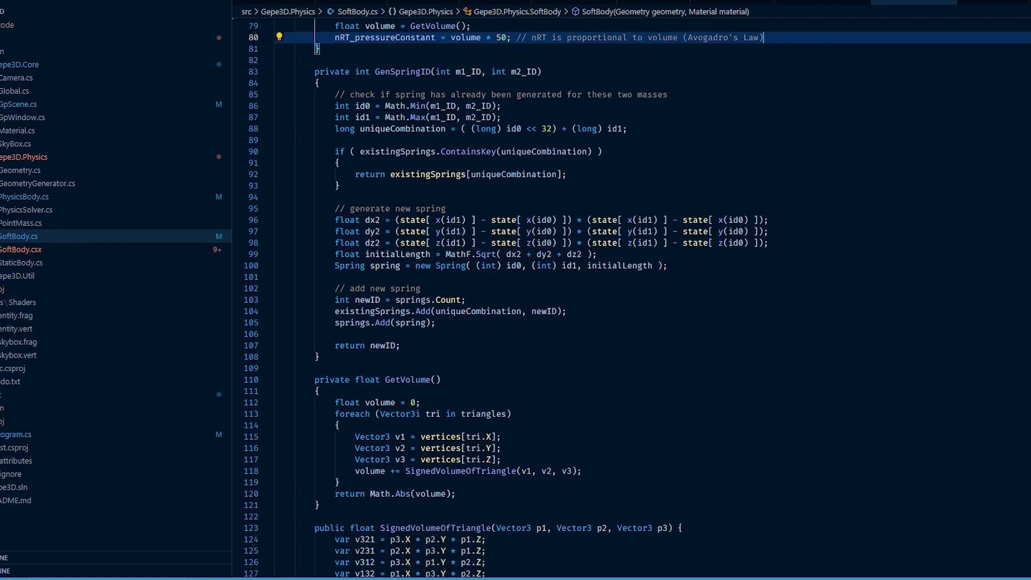
scroll("down", 3)
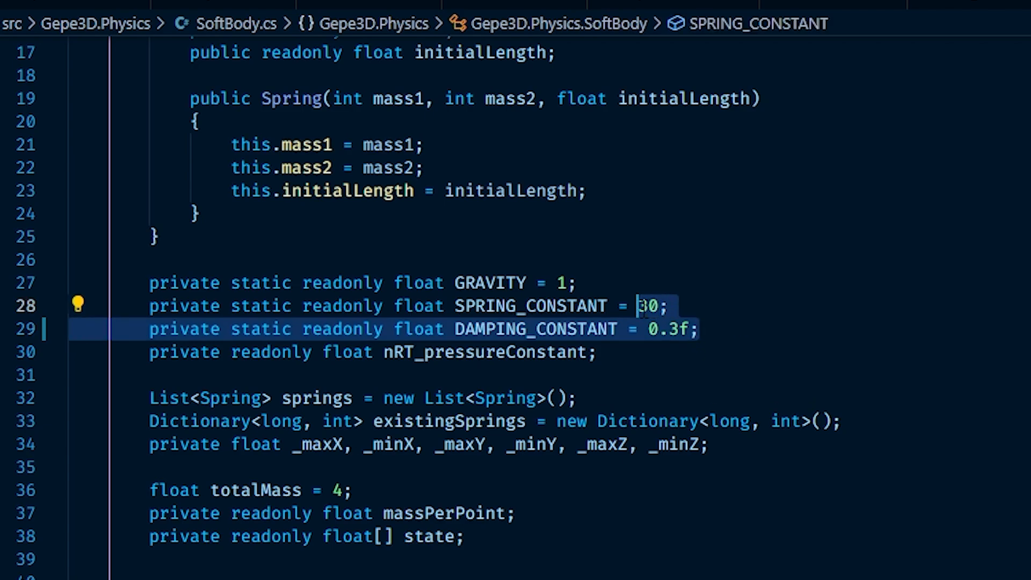
scroll("down", 3)
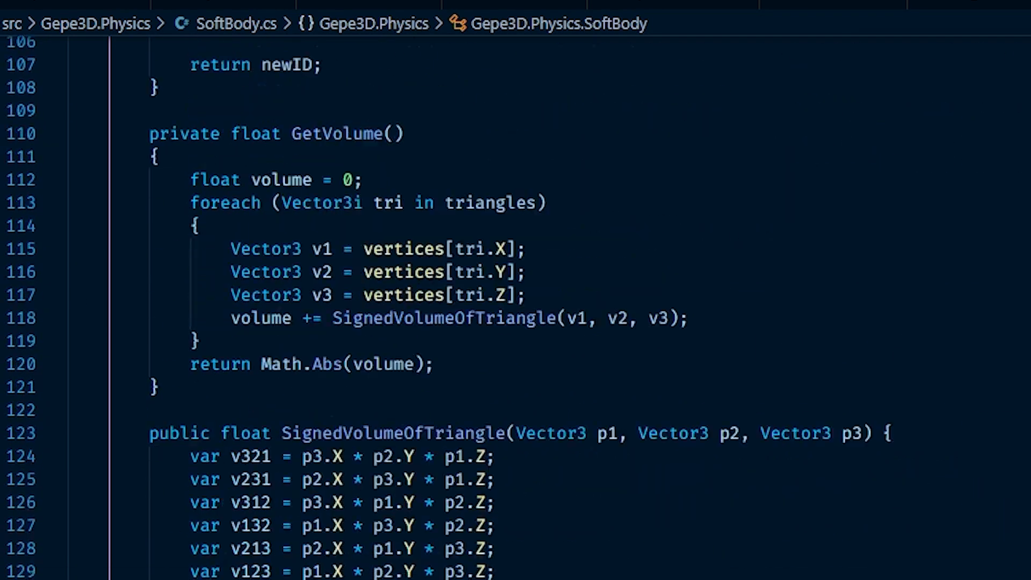
scroll("down", 3)
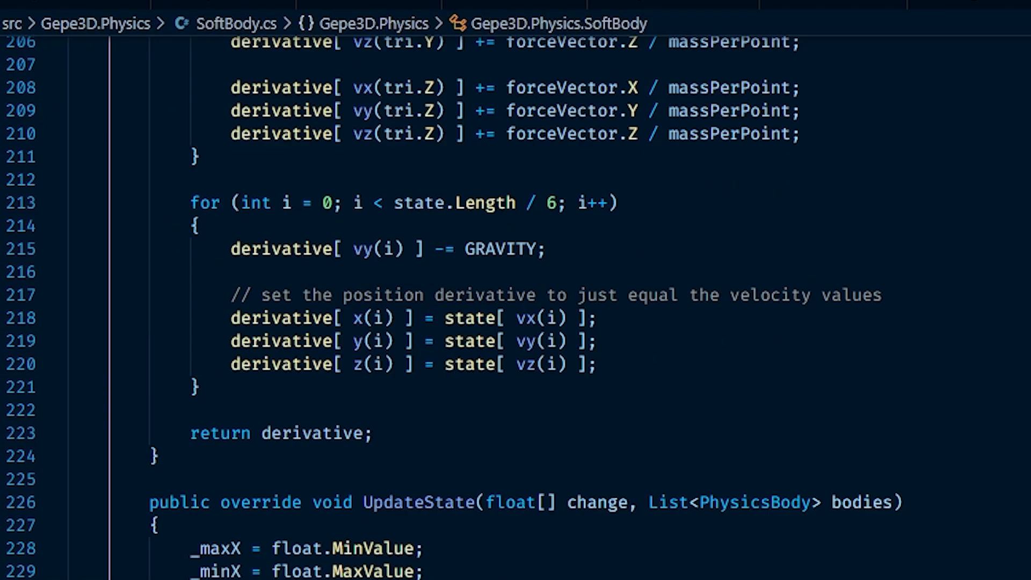